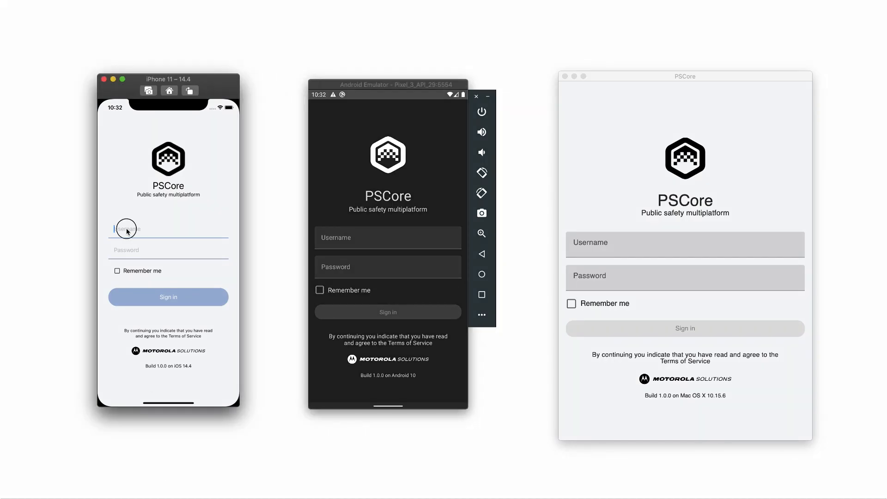
Step: Sign in on iOS as 'isuru' with a retyped password, getting the invalid credentials error
{"action": "type", "text": "isuru"}
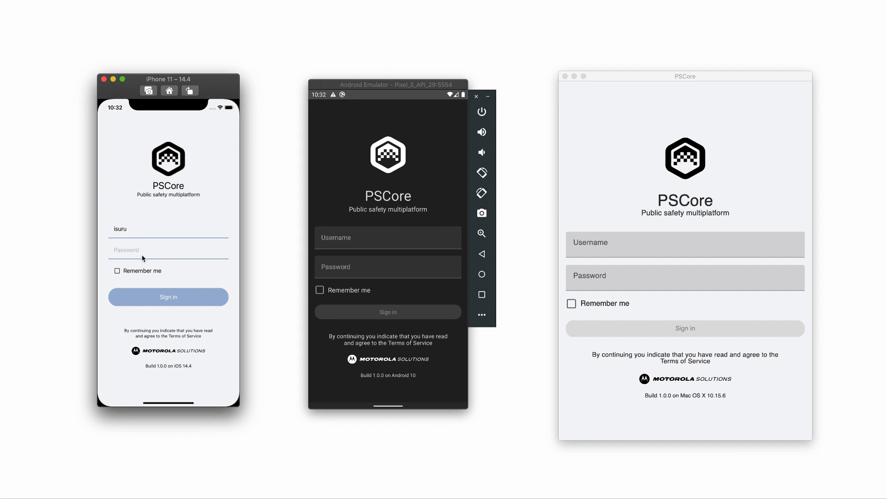
{"action": "type", "text": "•"}
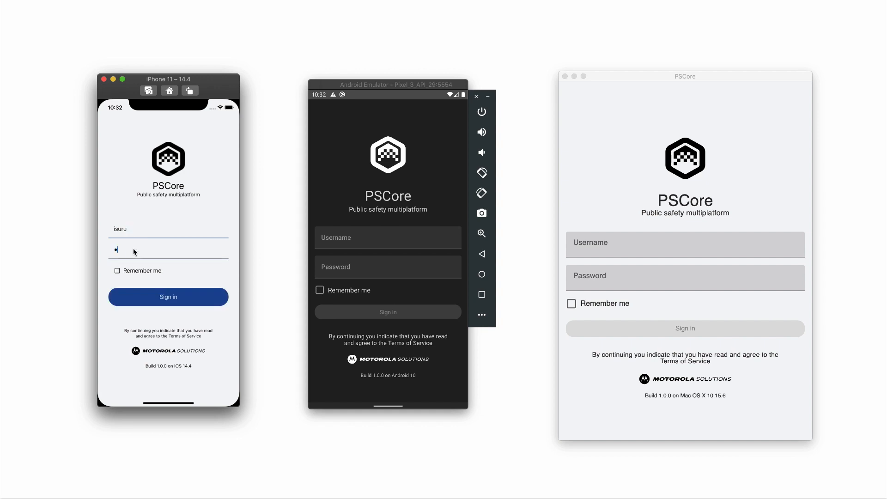
{"action": "type", "text": "password"}
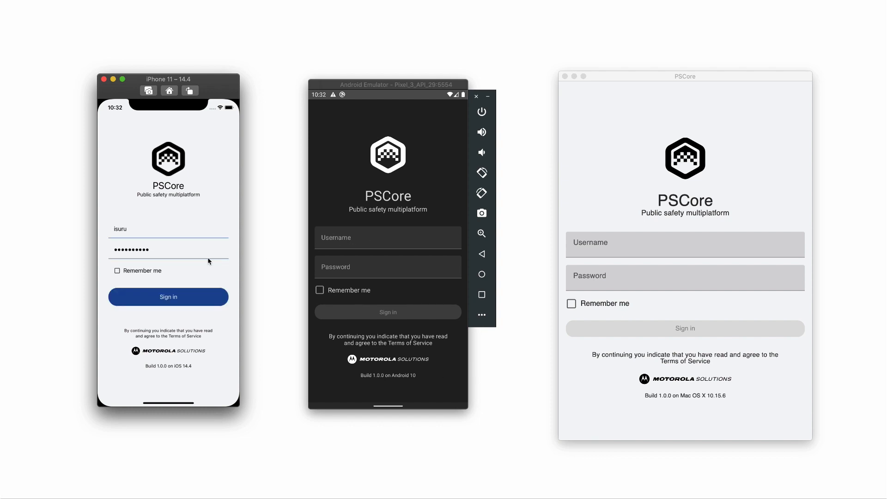
{"action": "left_click", "coordinate": [167, 249]}
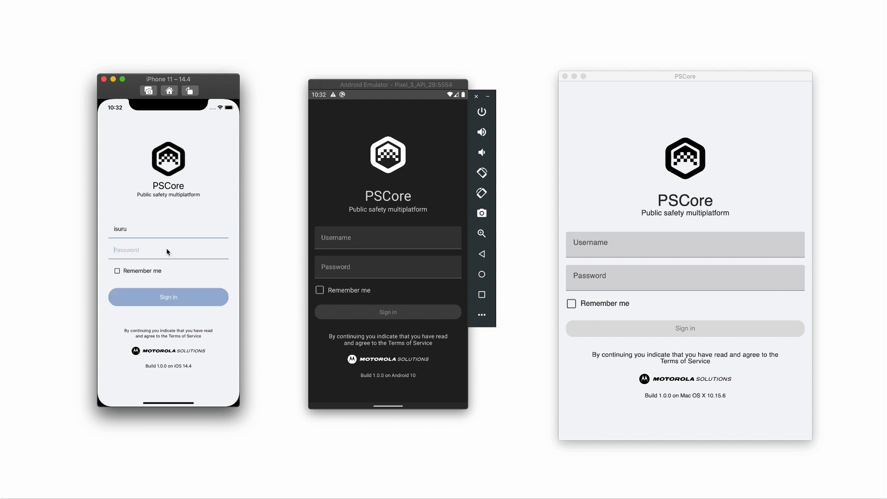
{"action": "type", "text": "•••••"}
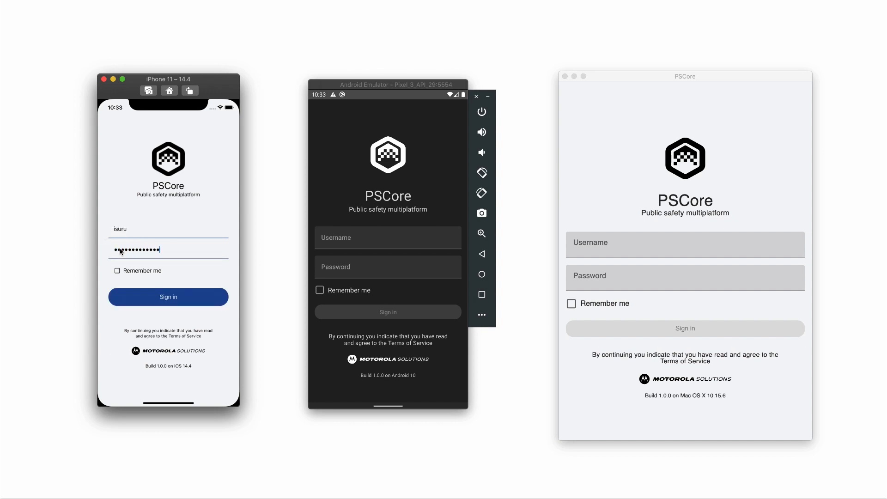
{"action": "left_click", "coordinate": [168, 297]}
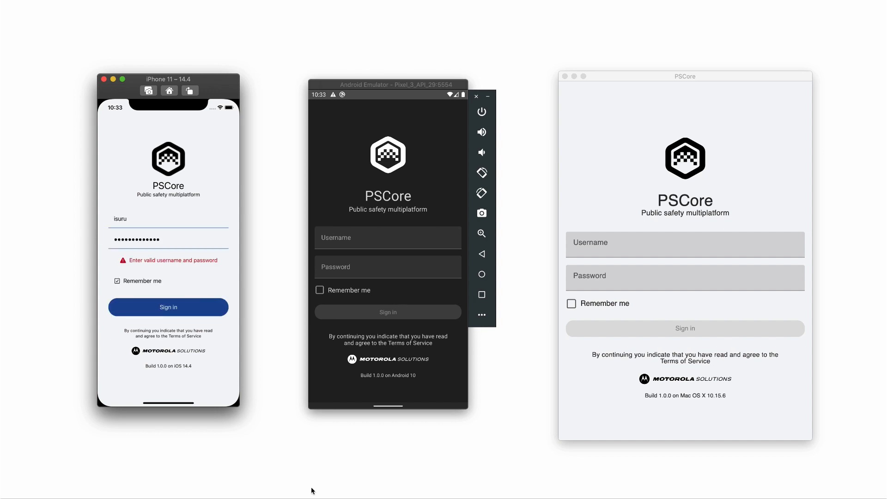
Step: Sign in on the Android emulator as 'isuru', which is rejected as invalid
{"action": "left_click", "coordinate": [388, 238]}
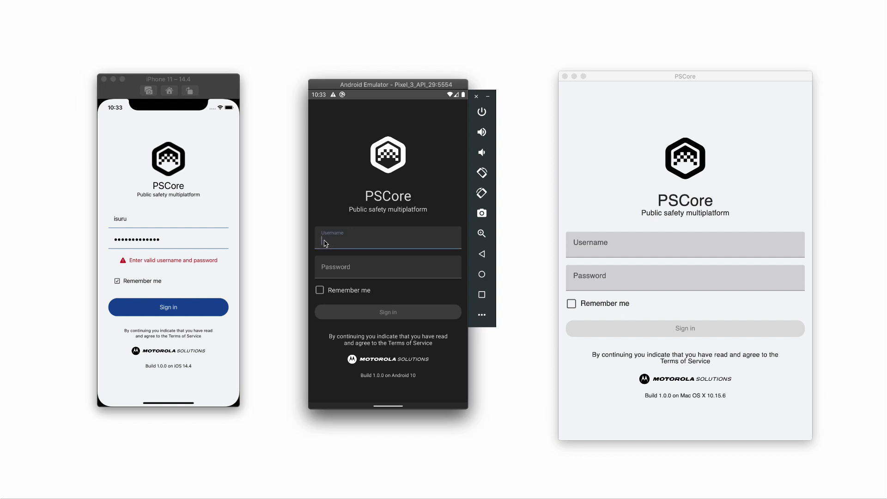
{"action": "left_click", "coordinate": [388, 238]}
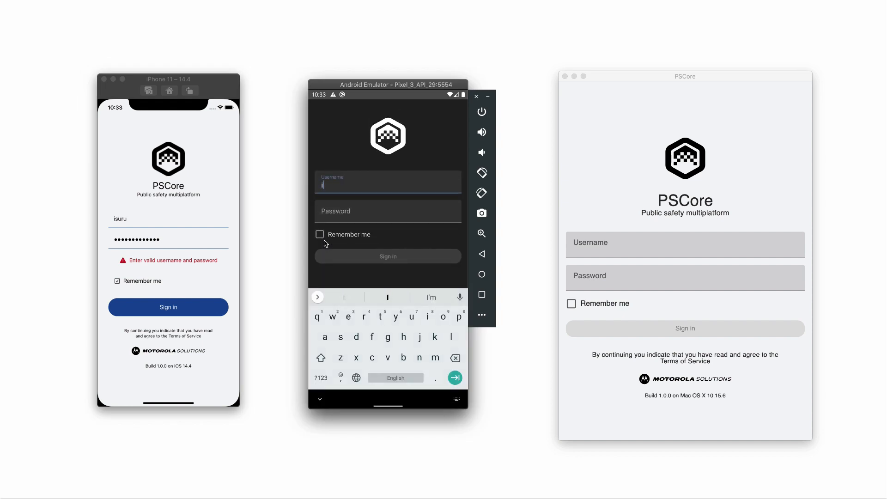
{"action": "type", "text": "isuru"}
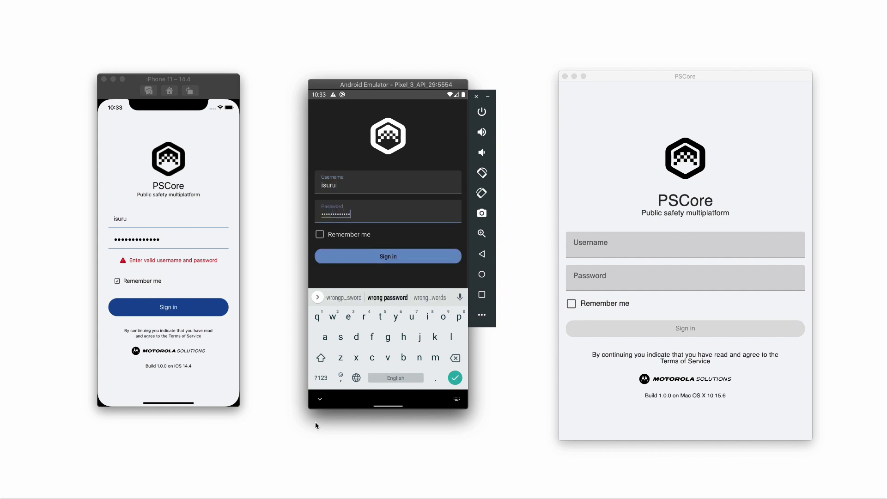
{"action": "left_click", "coordinate": [387, 256]}
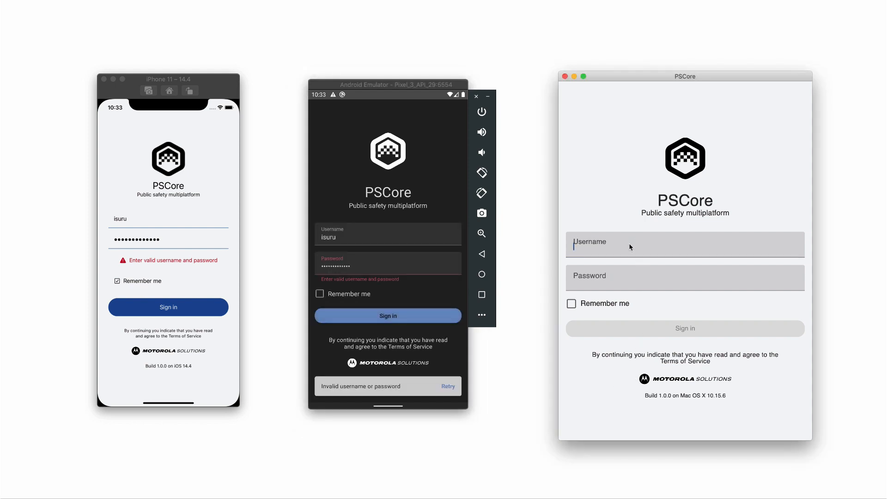
Step: Sign in on the desktop client as 'isuru', get rejected, and open LoginDomain code
{"action": "type", "text": "isuru"}
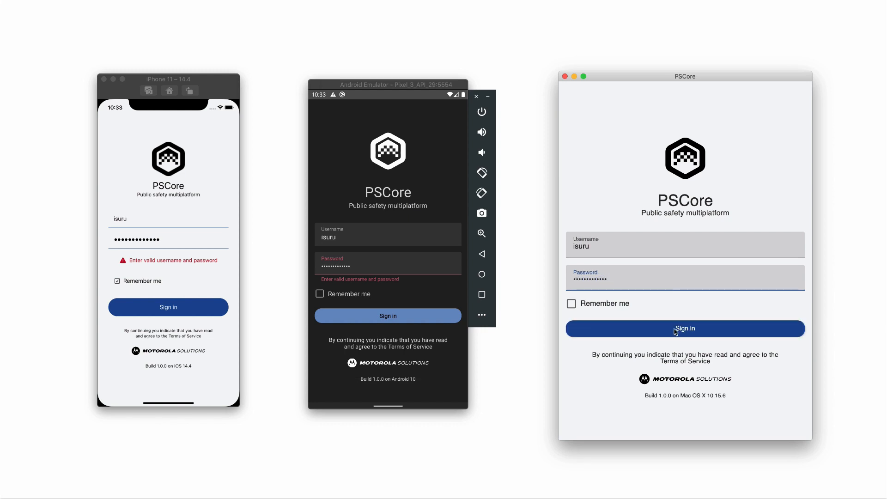
{"action": "left_click", "coordinate": [685, 328]}
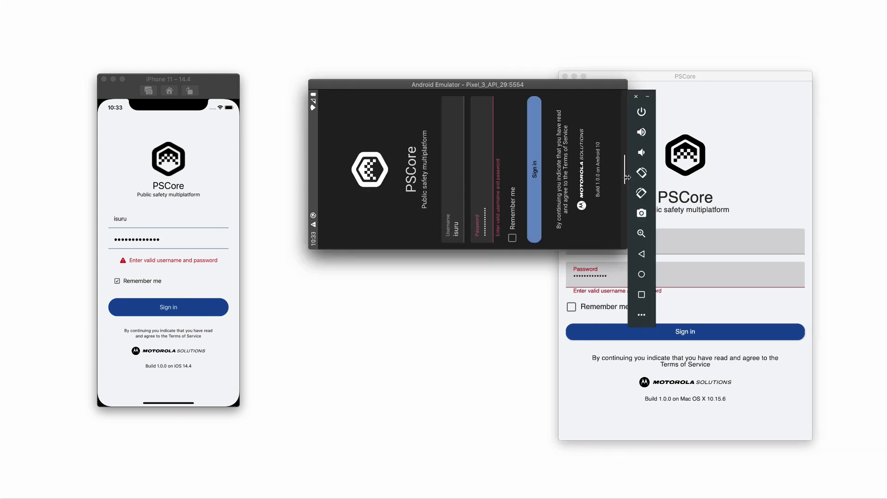
{"action": "left_click", "coordinate": [641, 193]}
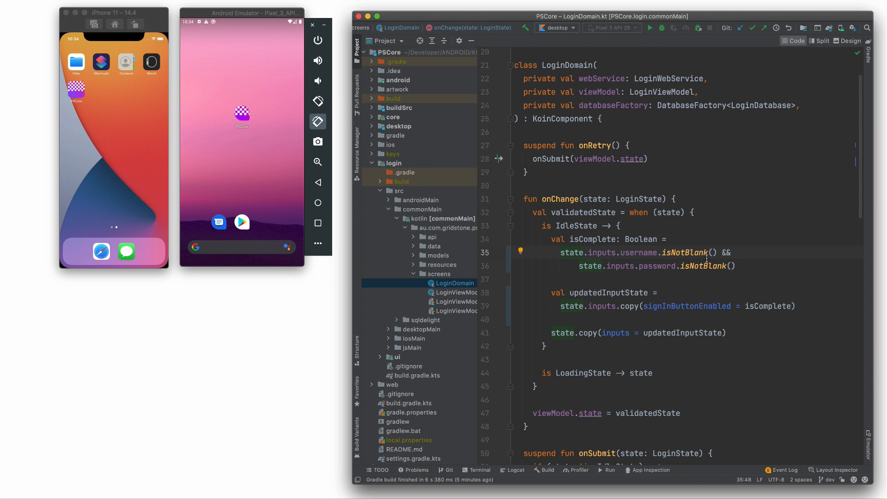
{"action": "mouse_move", "coordinate": [717, 274]}
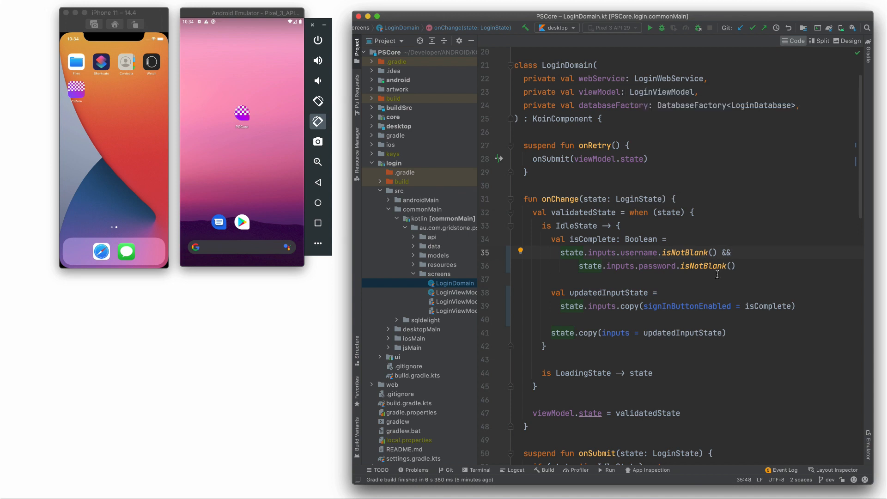
{"action": "mouse_move", "coordinate": [752, 332]}
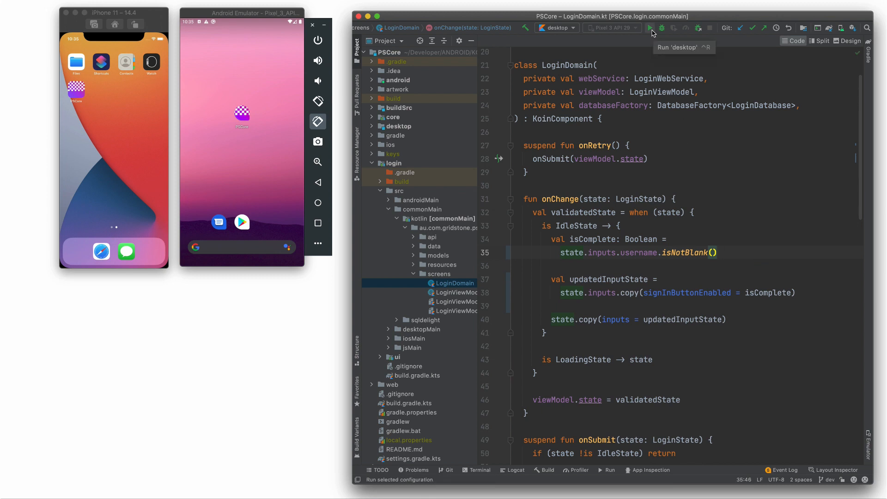
Step: Run the 'desktop' configuration to relaunch the client with the username-only check
{"action": "left_click", "coordinate": [649, 28]}
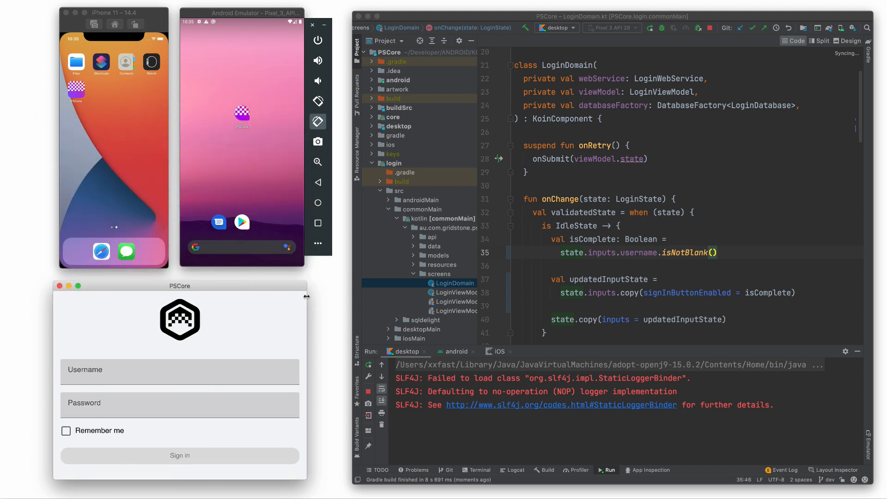
Step: Select the iOS run configuration and build the app for the simulator
{"action": "left_click_drag", "start_coordinate": [307, 297], "coordinate": [335, 297]}
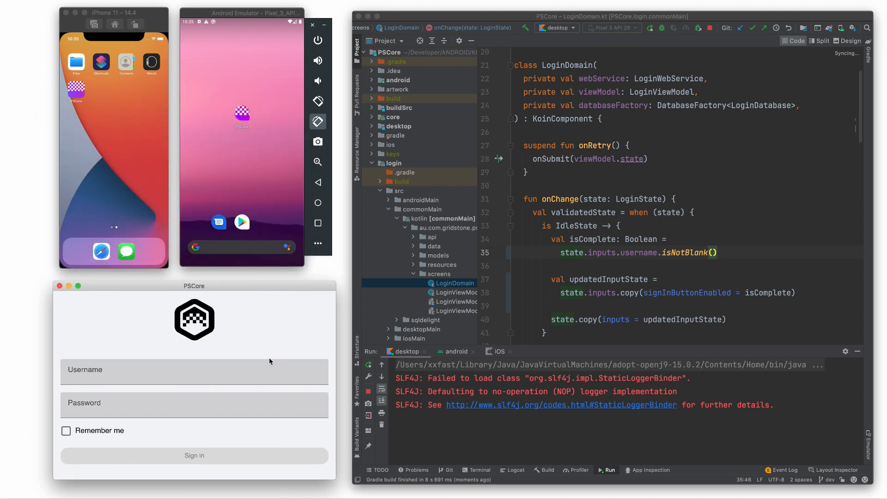
{"action": "left_click", "coordinate": [572, 27]}
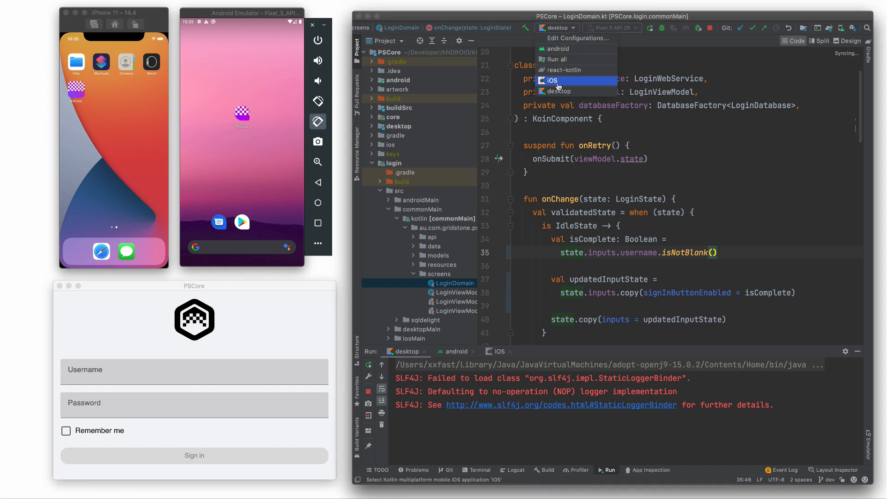
{"action": "left_click", "coordinate": [550, 80]}
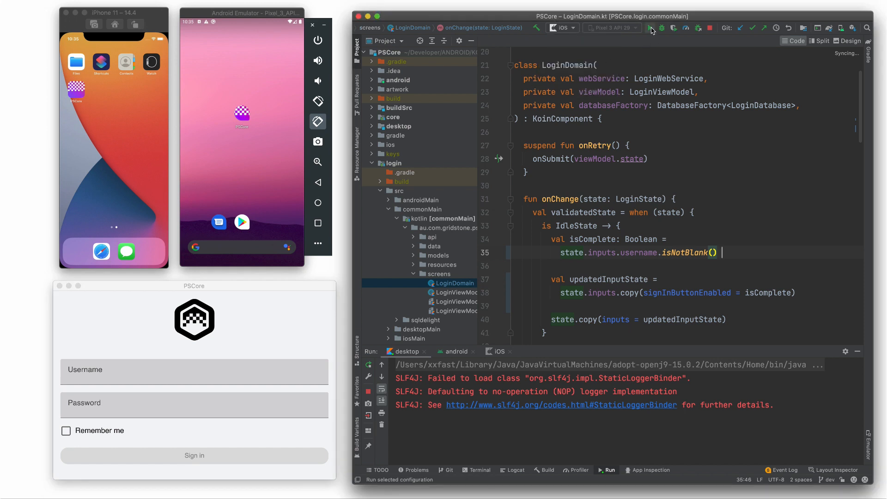
{"action": "left_click", "coordinate": [572, 28]}
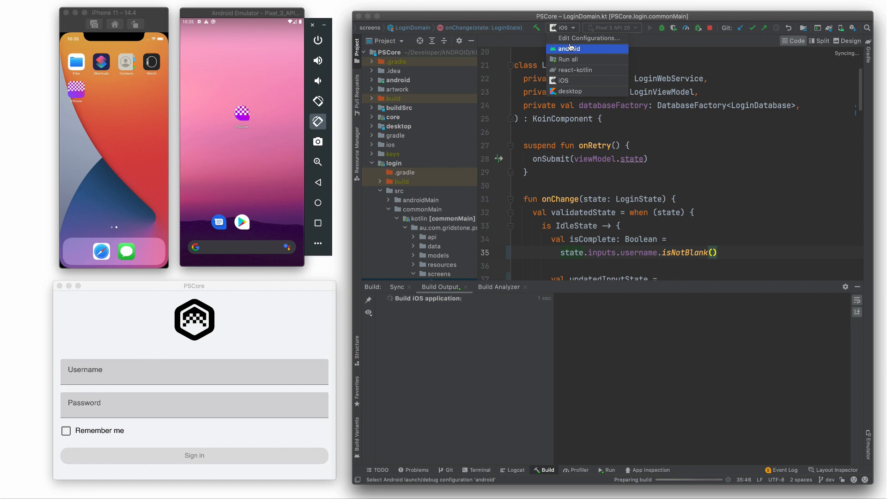
Step: Switch to the android configuration and launch the app on the emulator
{"action": "left_click", "coordinate": [569, 48]}
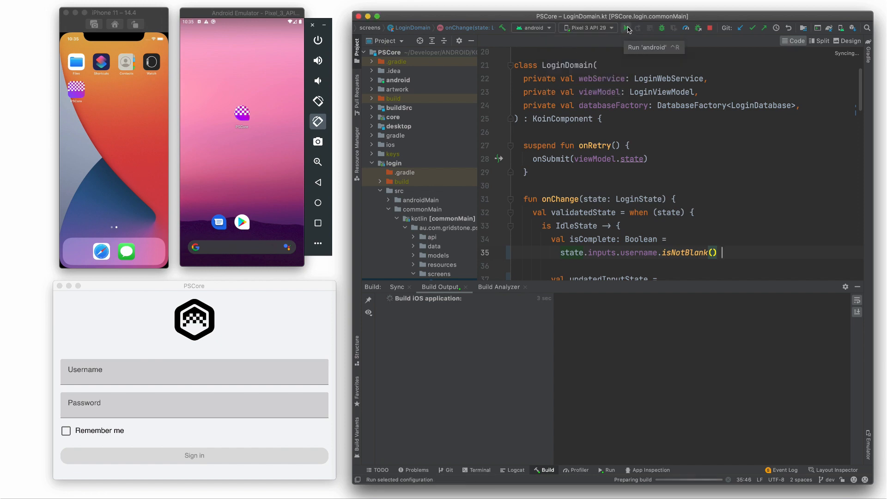
{"action": "left_click", "coordinate": [626, 28]}
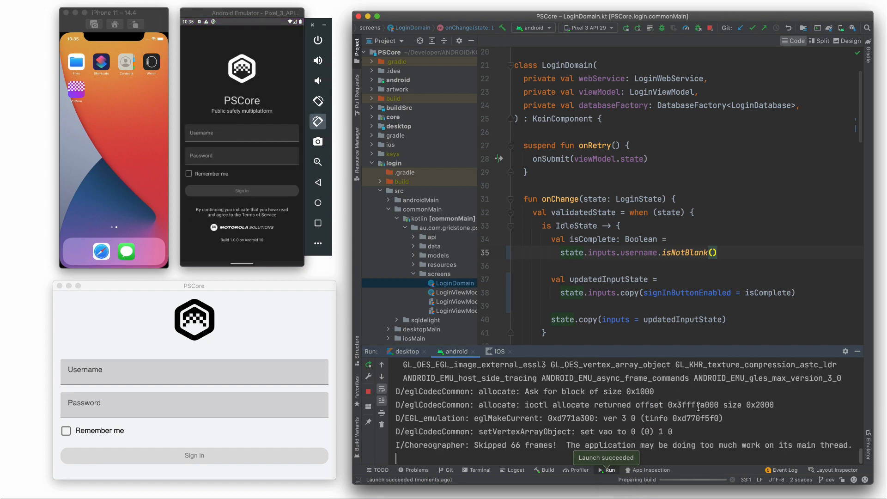
{"action": "left_click", "coordinate": [542, 469]}
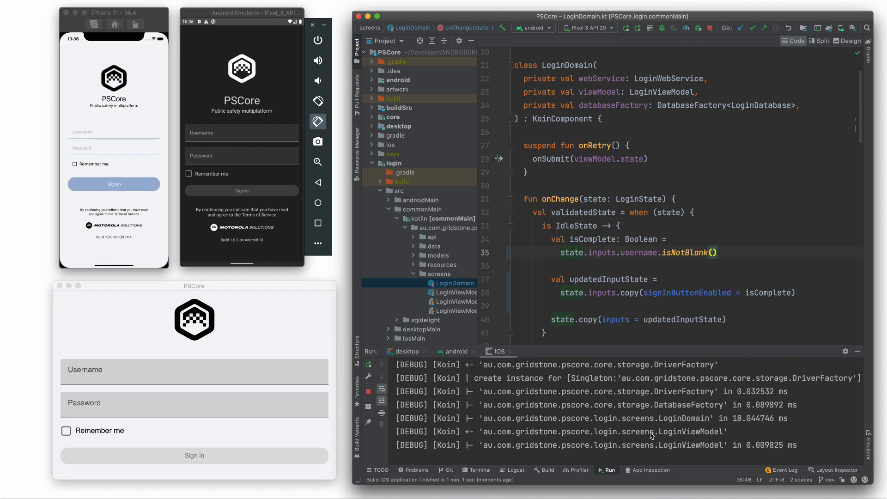
{"action": "mouse_move", "coordinate": [283, 257]}
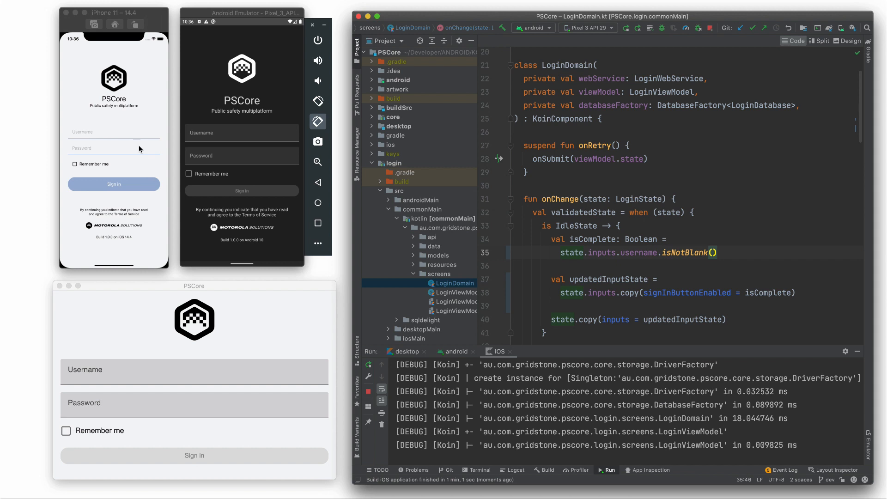
Step: Type 'isuru' into the Android Username field, leaving Password empty
{"action": "left_click", "coordinate": [242, 133]}
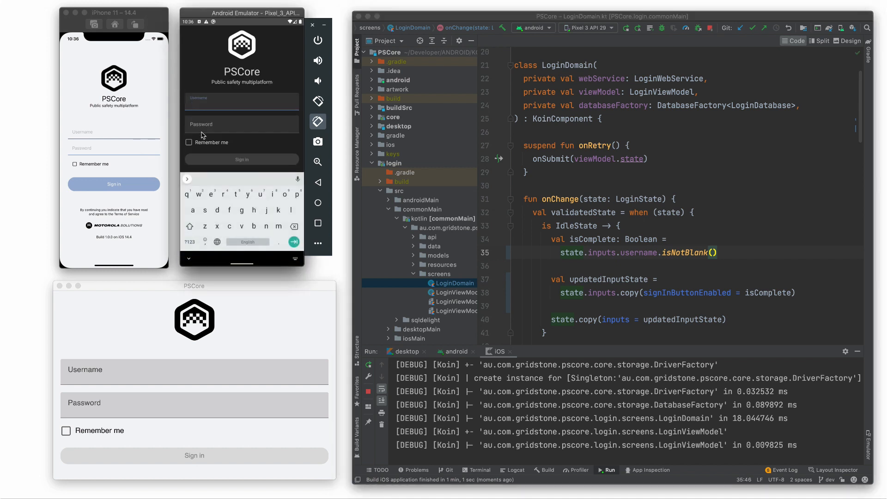
{"action": "left_click", "coordinate": [242, 101]}
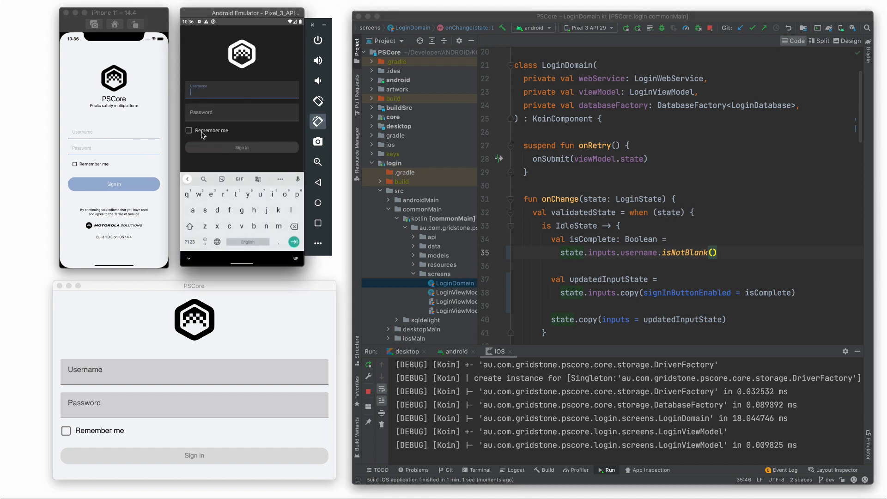
{"action": "type", "text": "isuru"}
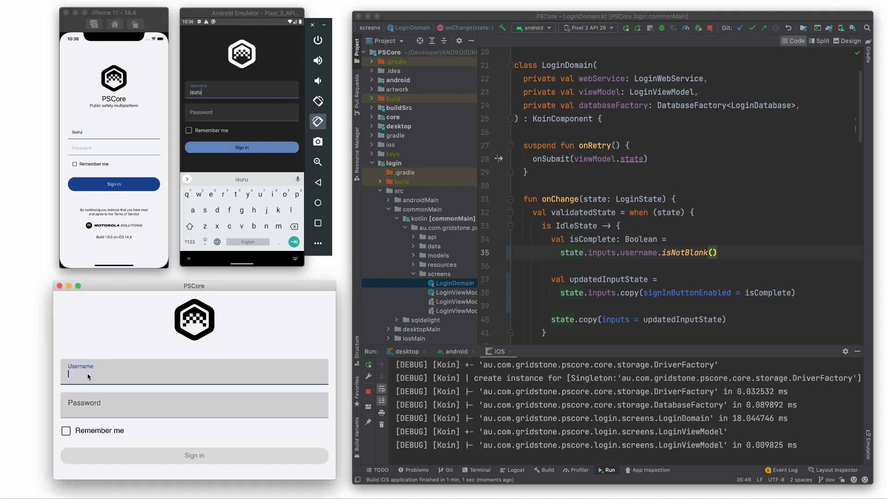
{"action": "type", "text": "isuru"}
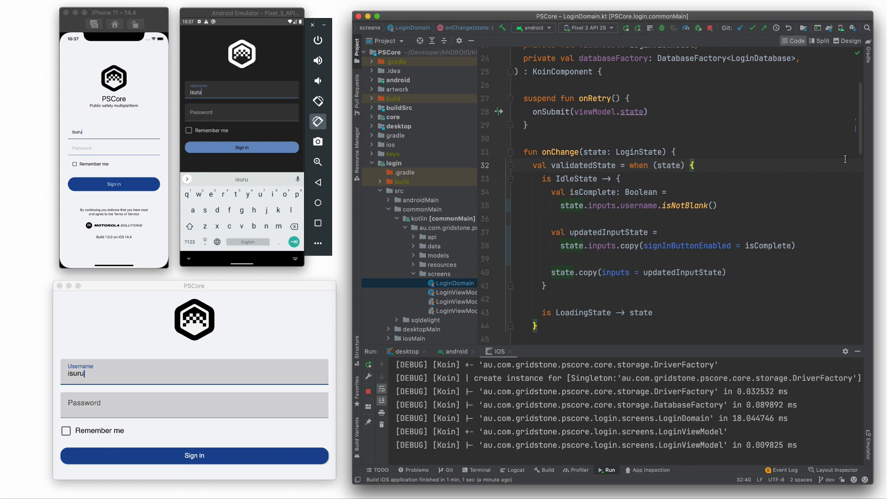
{"action": "scroll", "scroll_direction": "down", "scroll_amount": 3}
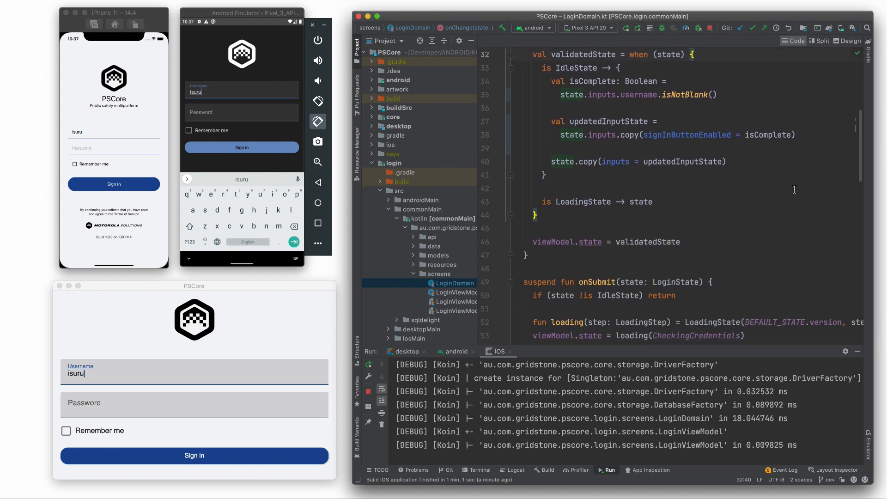
{"action": "scroll", "scroll_direction": "down", "scroll_amount": 3}
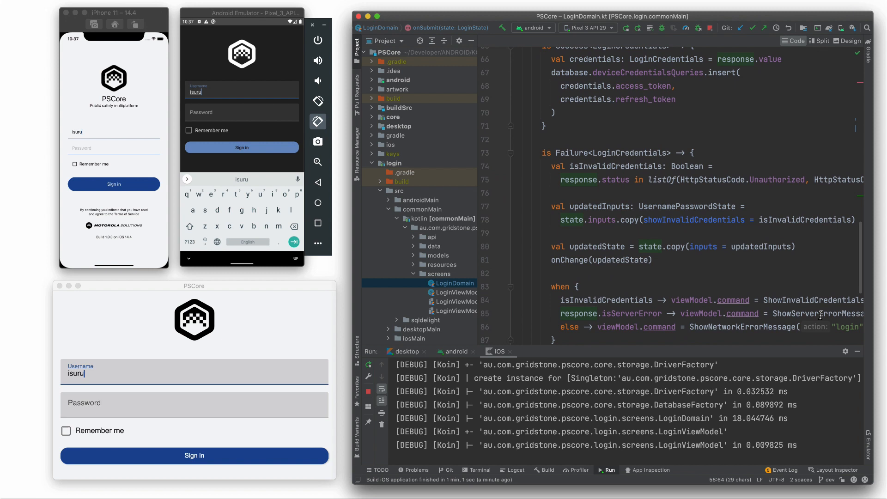
{"action": "scroll", "scroll_direction": "down", "scroll_amount": 3}
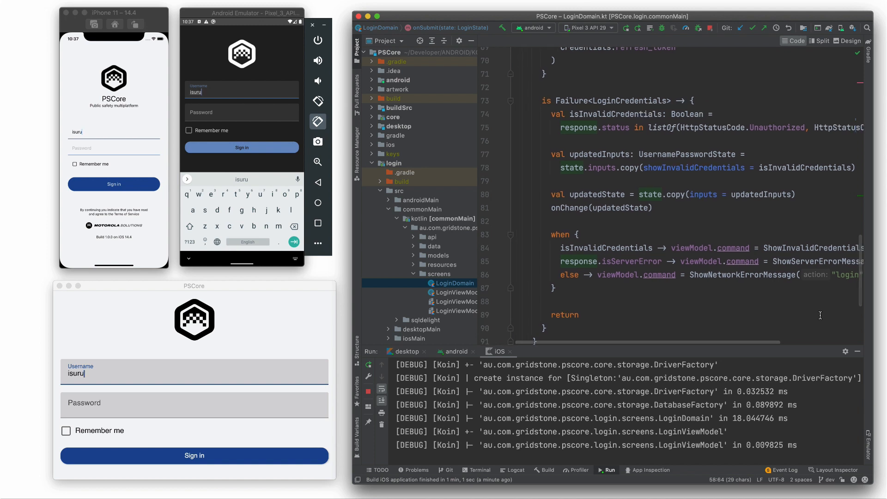
{"action": "scroll", "scroll_direction": "down", "scroll_amount": 3}
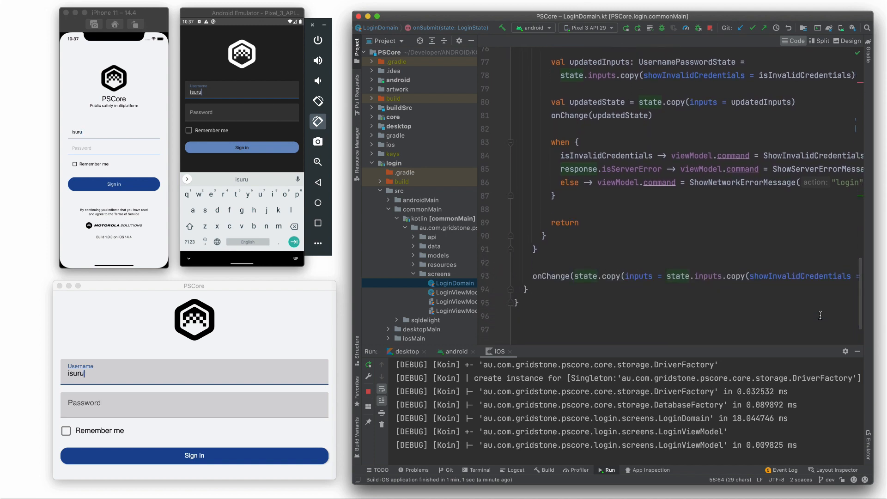